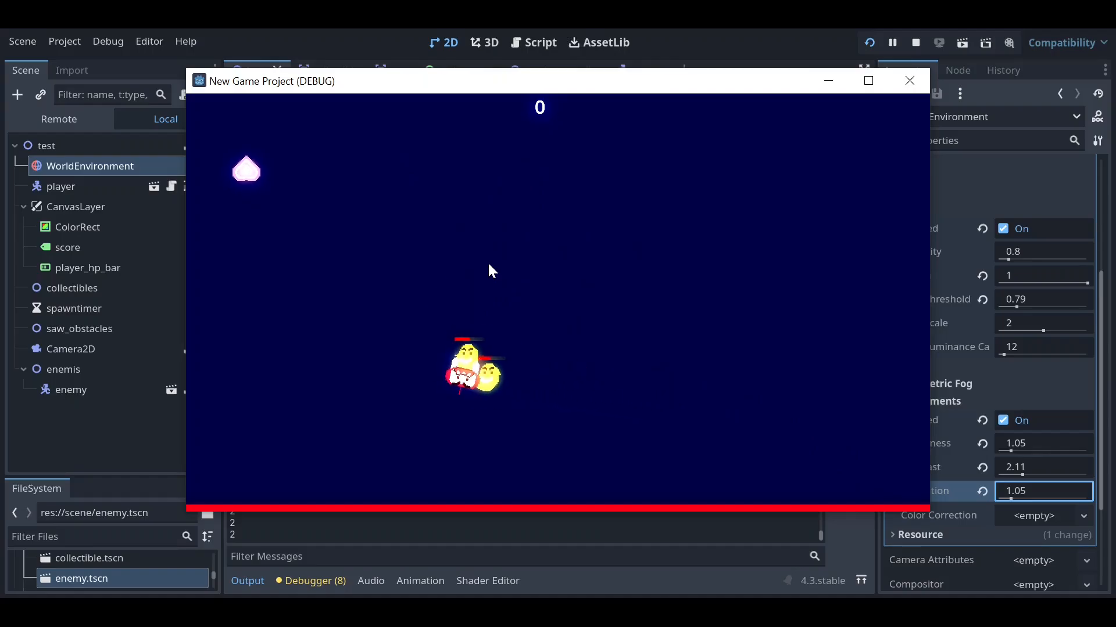
# Step: Close the running game preview window to return to the 2D editor
pyautogui.click(909, 80)
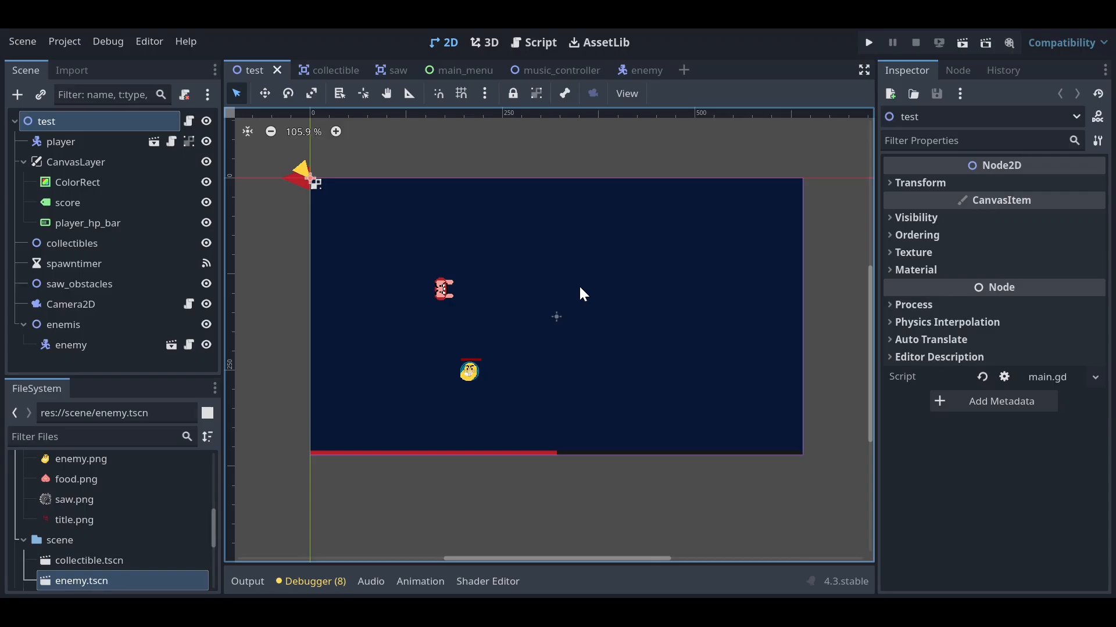
# Step: Add a WorldEnvironment child node to the test scene, found by searching 'wo'
pyautogui.click(17, 94)
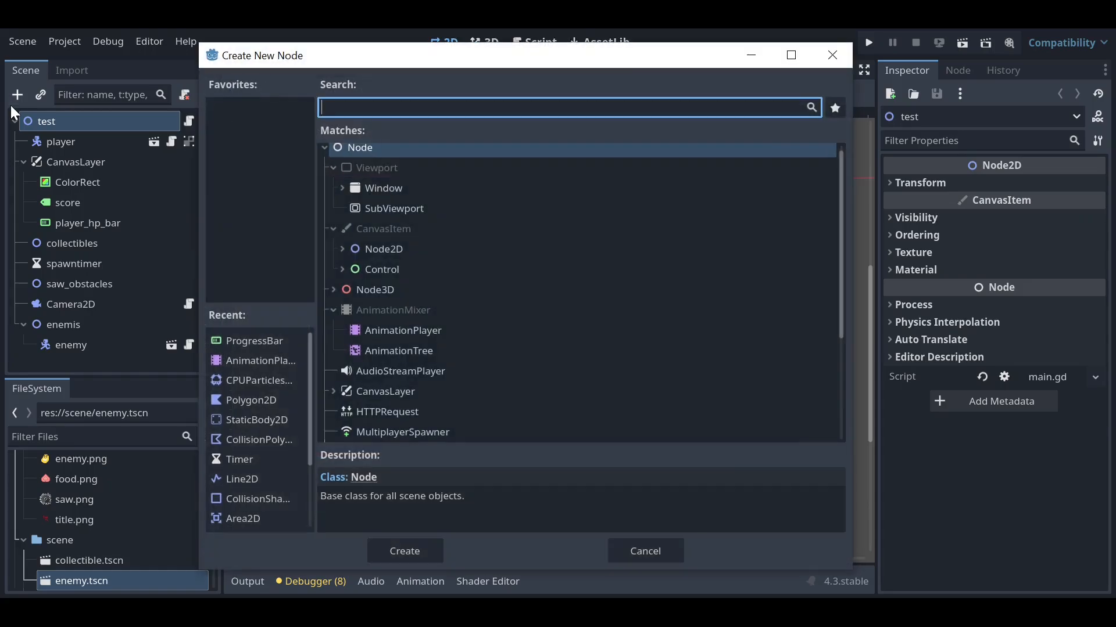
pyautogui.write('wo')
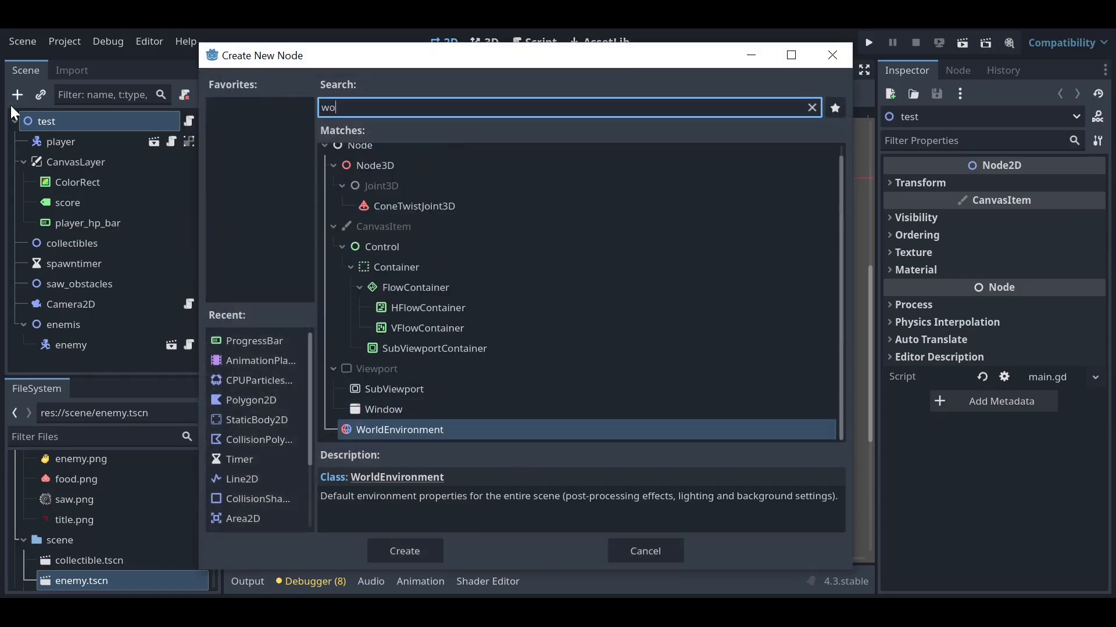
pyautogui.click(404, 551)
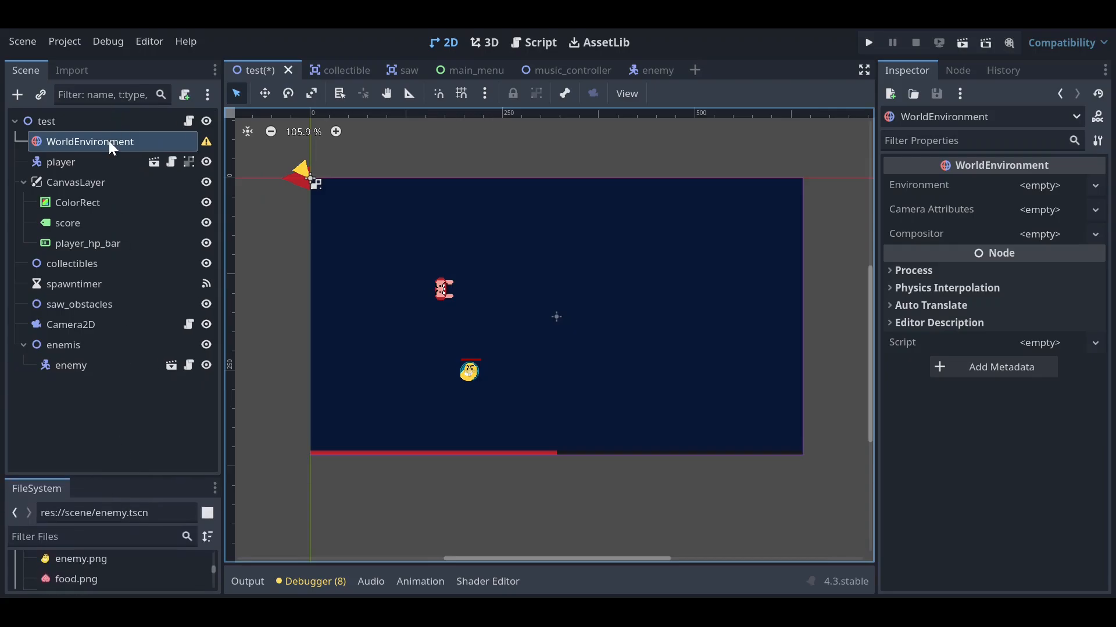
# Step: Assign a new Environment resource to the WorldEnvironment with Background Mode set to Canvas
pyautogui.click(1039, 185)
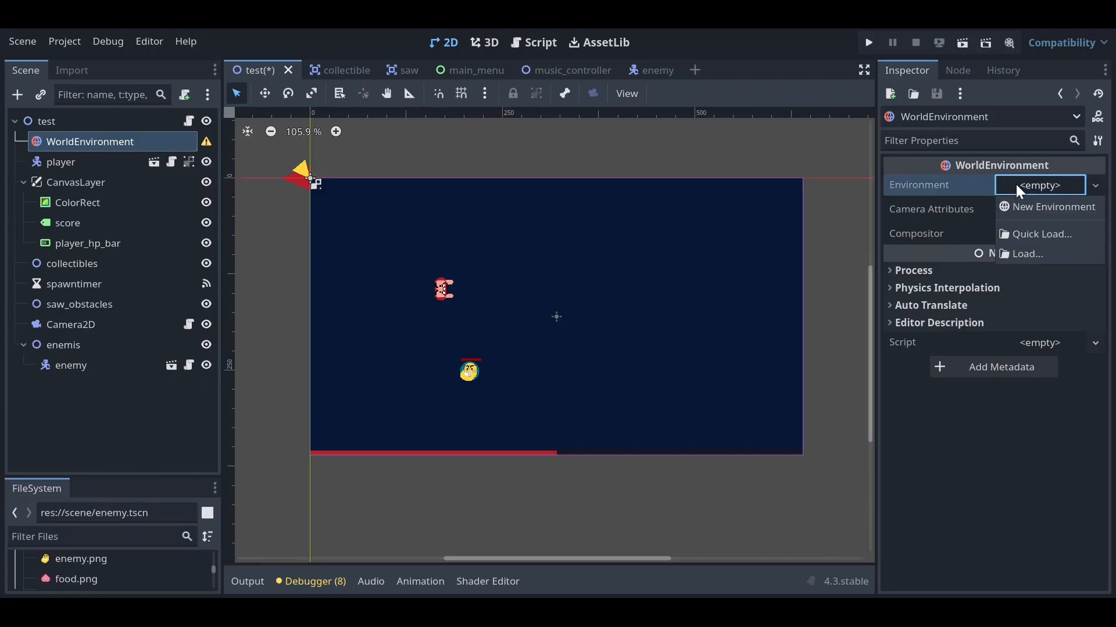
pyautogui.click(1054, 207)
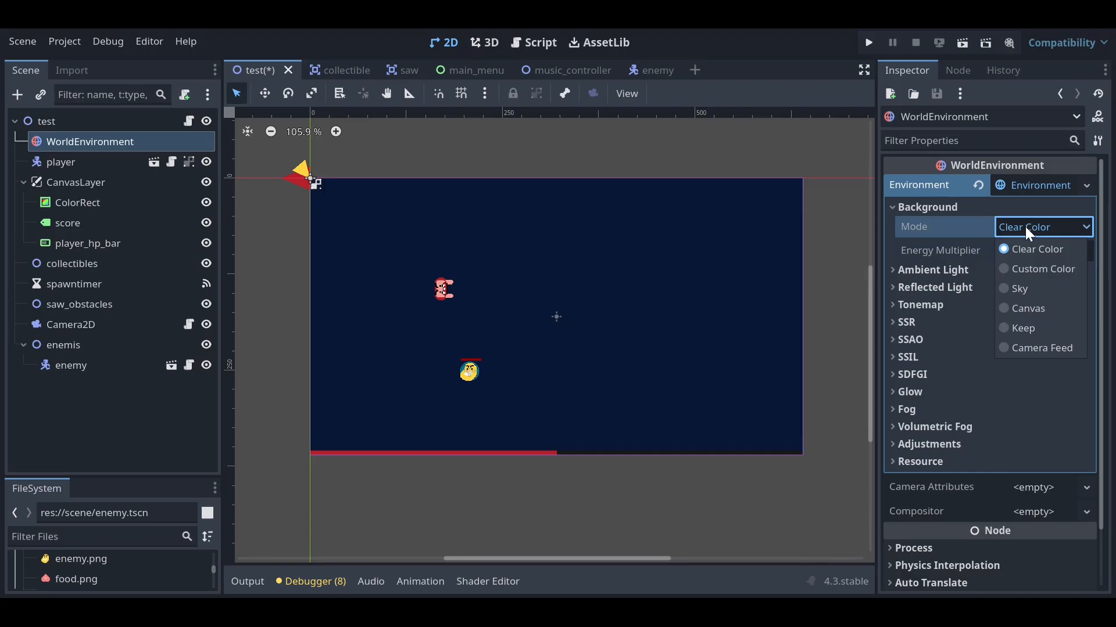
pyautogui.click(1028, 309)
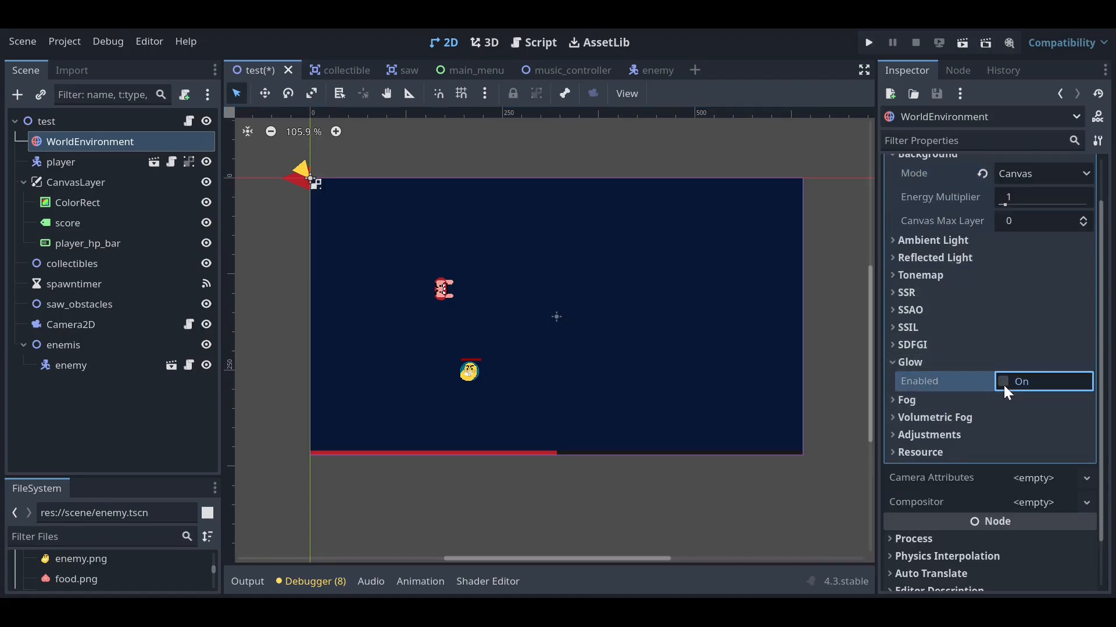
# Step: Enable Glow, drag Bloom to 1, intensity to 0.8 and HDR Threshold to 0.79
pyautogui.click(1003, 382)
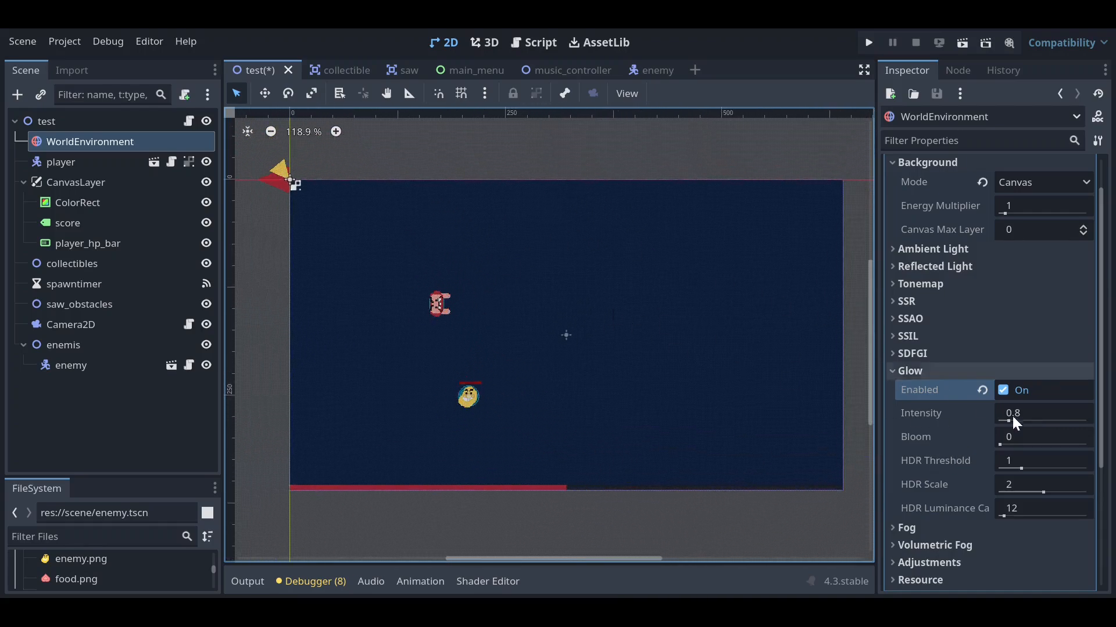
pyautogui.moveTo(1003, 444); pyautogui.dragTo(1023, 444)
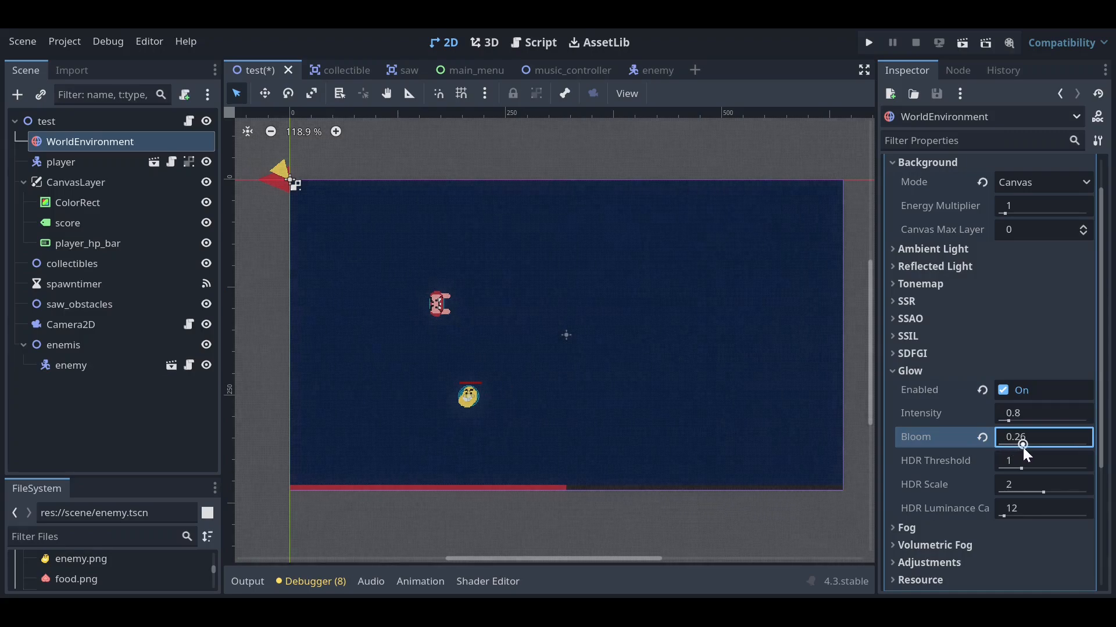
pyautogui.moveTo(1023, 446); pyautogui.dragTo(1077, 446)
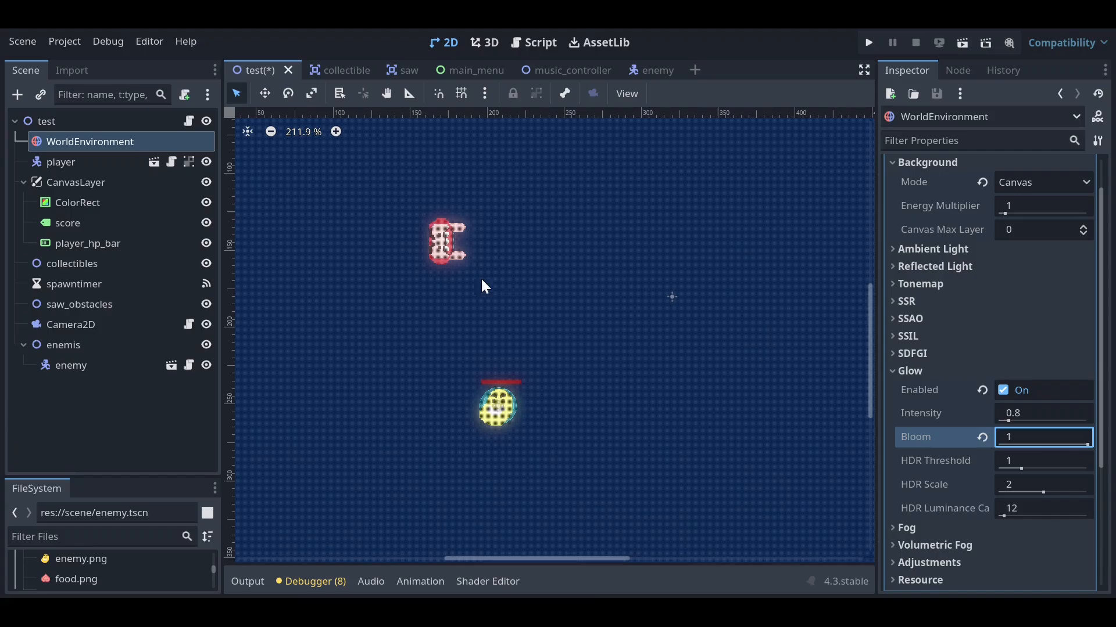
pyautogui.scroll(-3)
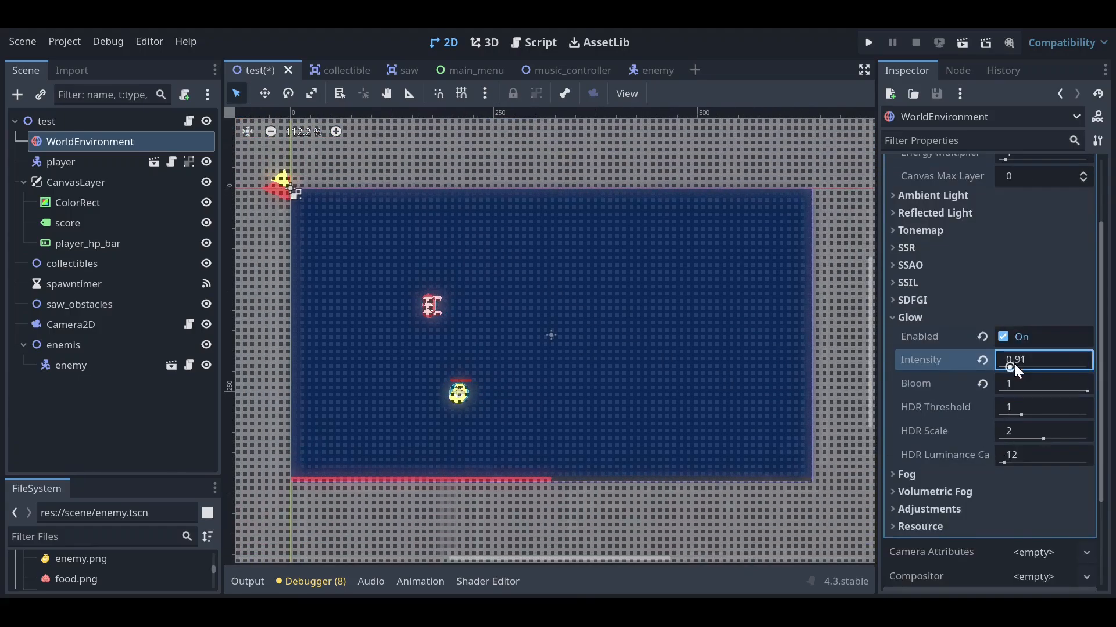
pyautogui.moveTo(1017, 360); pyautogui.dragTo(1009, 367)
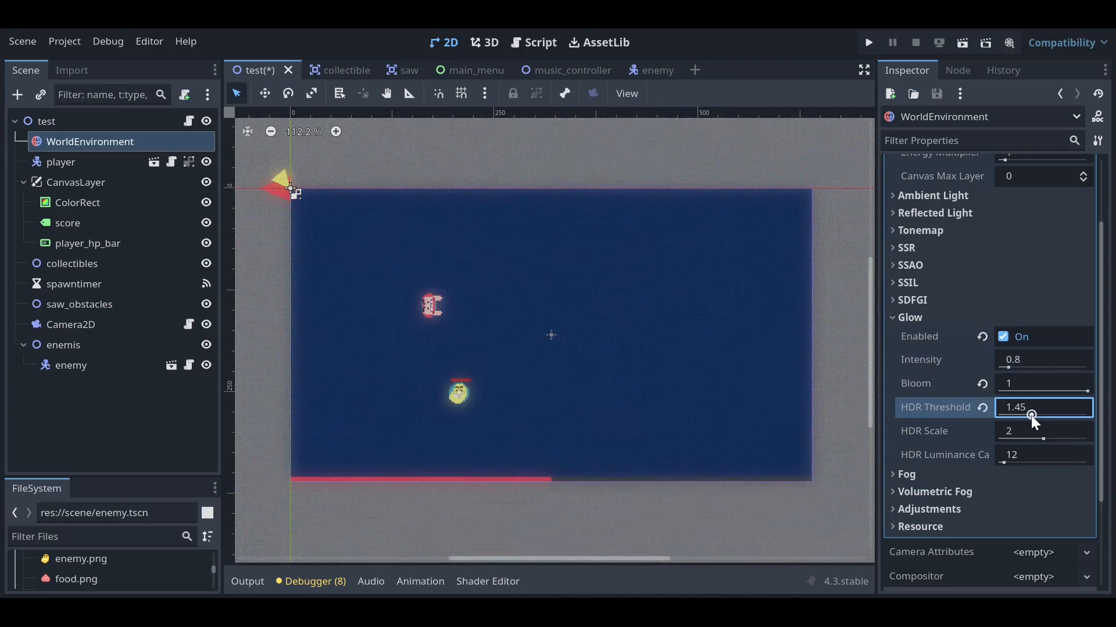
pyautogui.moveTo(1030, 416); pyautogui.dragTo(1017, 416)
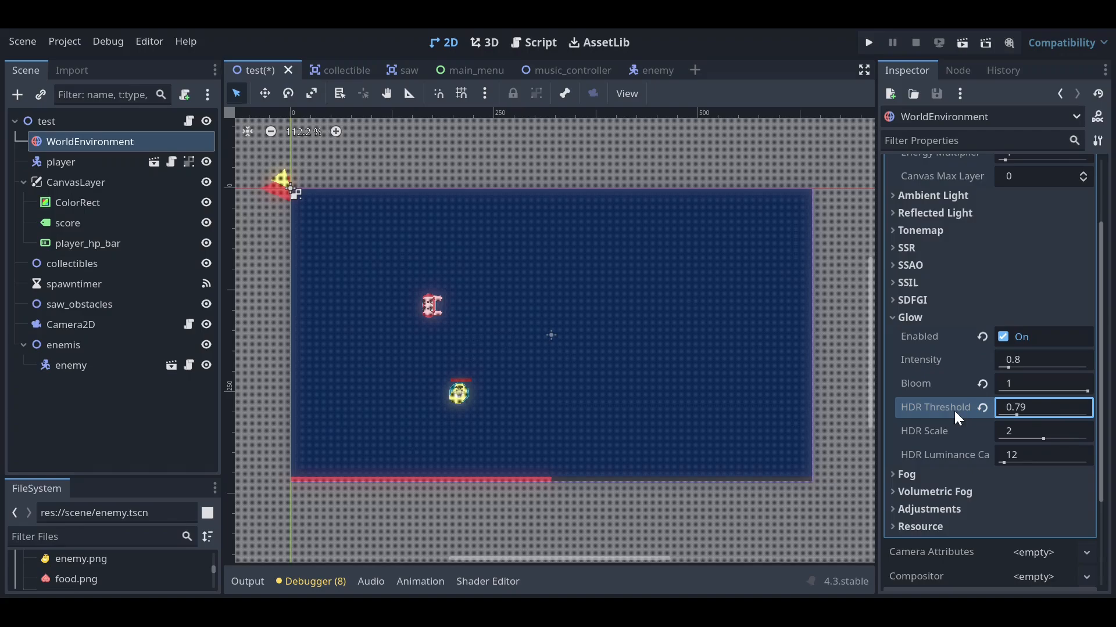
pyautogui.moveTo(957, 417)
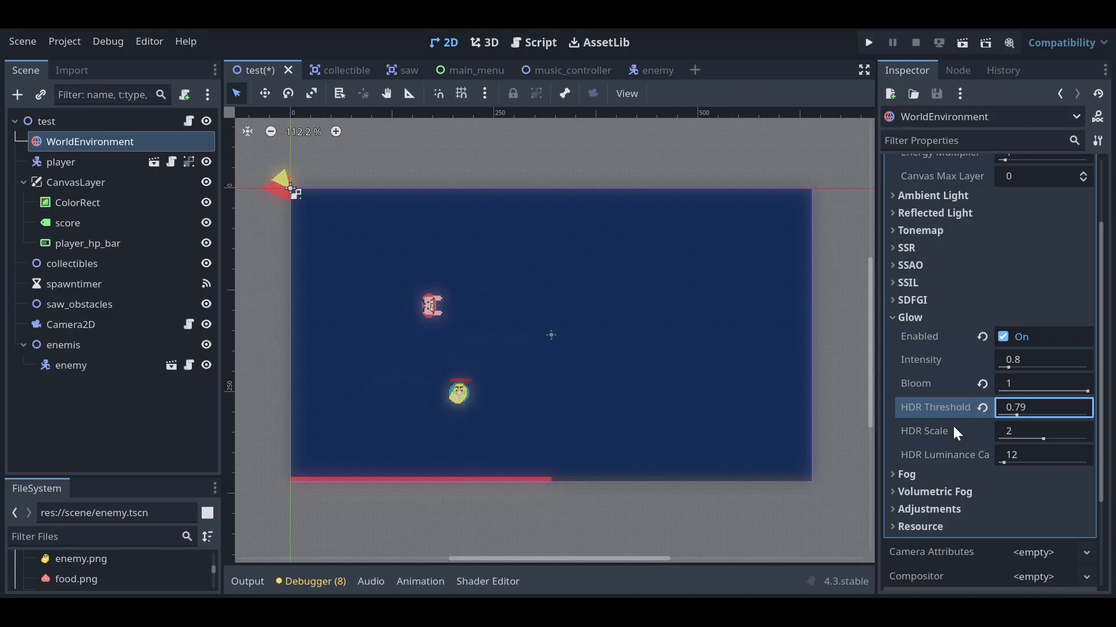
pyautogui.moveTo(949, 322)
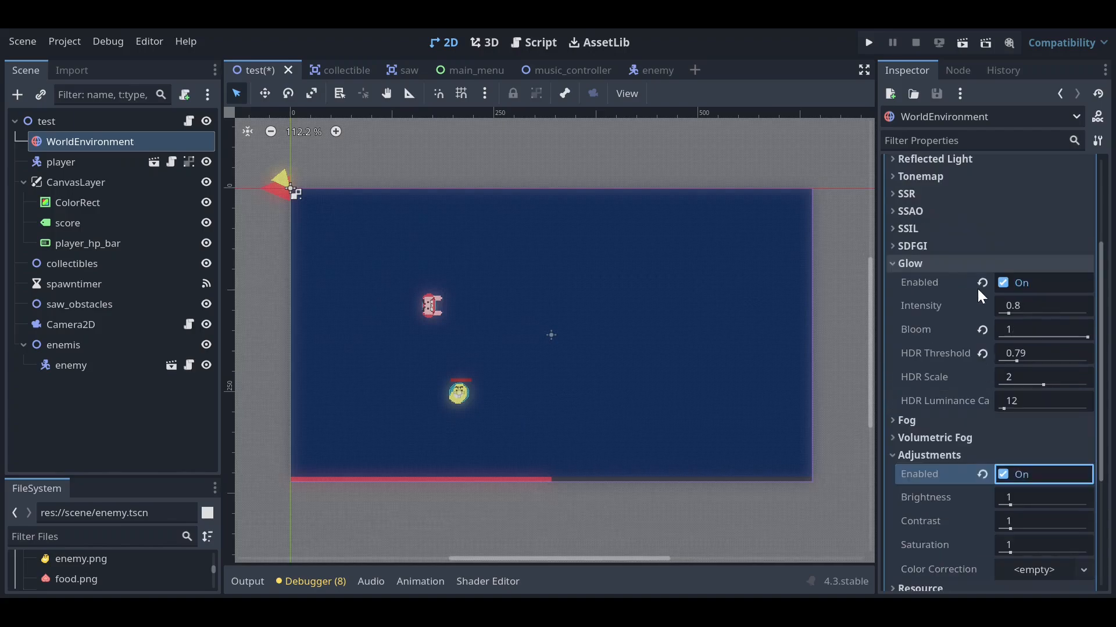
# Step: Set Adjustments contrast to 2.11, brightness to 1.05 and saturation to 1.05
pyautogui.scroll(-3)
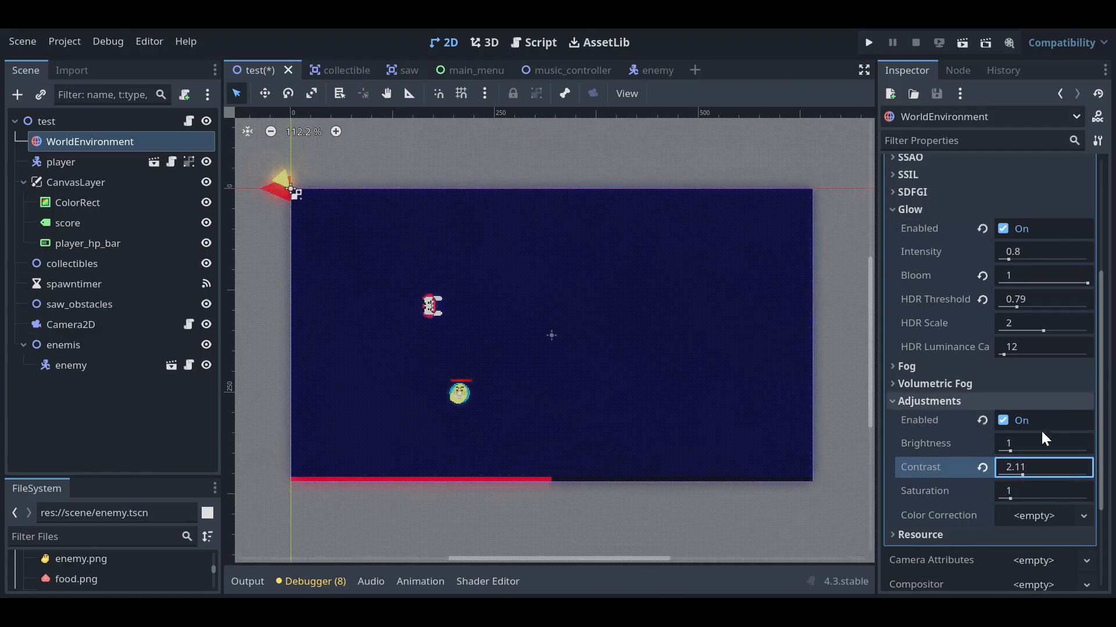
pyautogui.click(1013, 452)
pyautogui.write('.05')
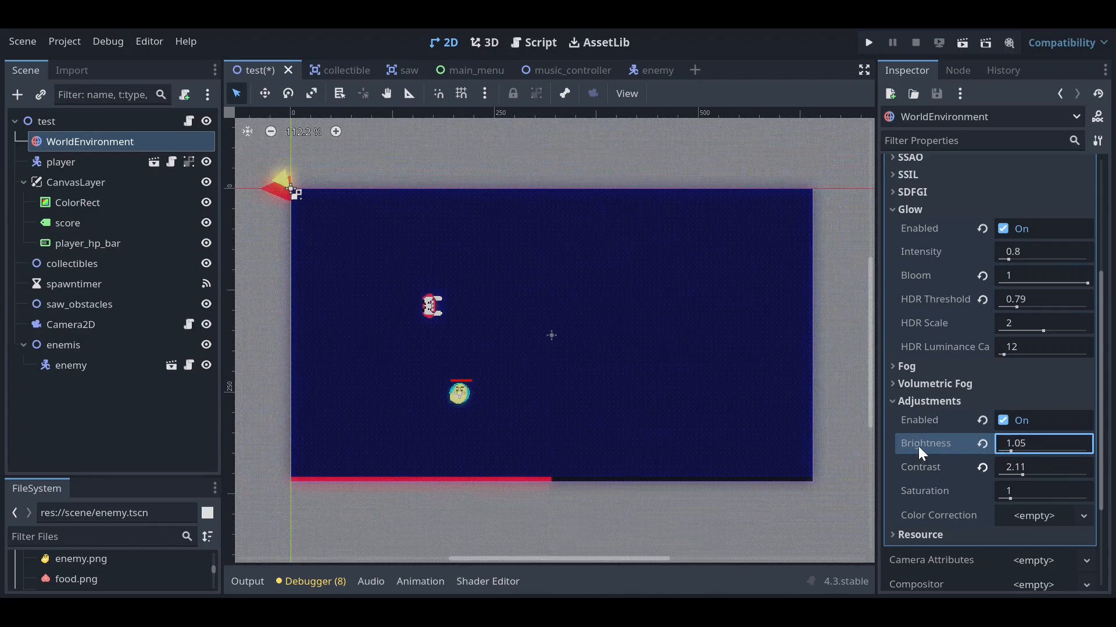
pyautogui.moveTo(923, 453)
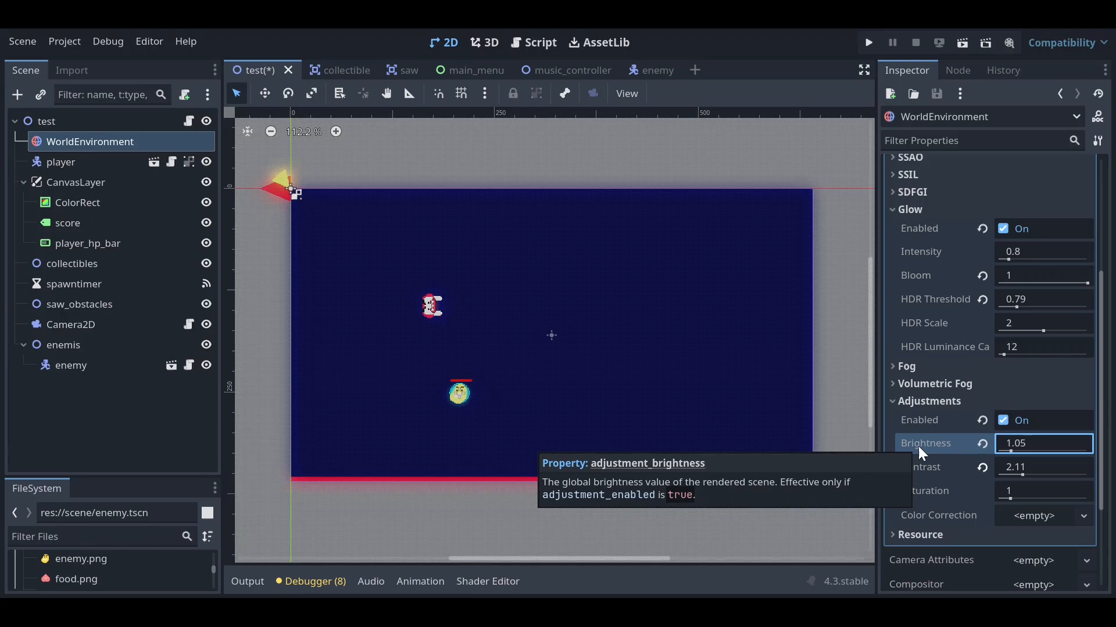
pyautogui.moveTo(989, 496)
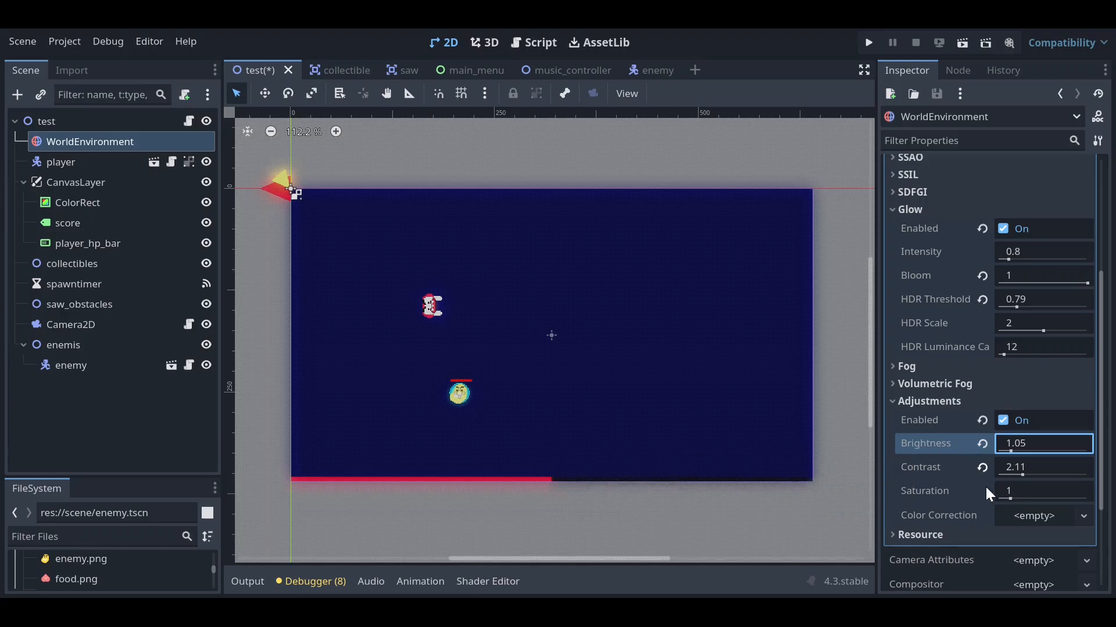
pyautogui.click(1042, 491)
pyautogui.write('.05')
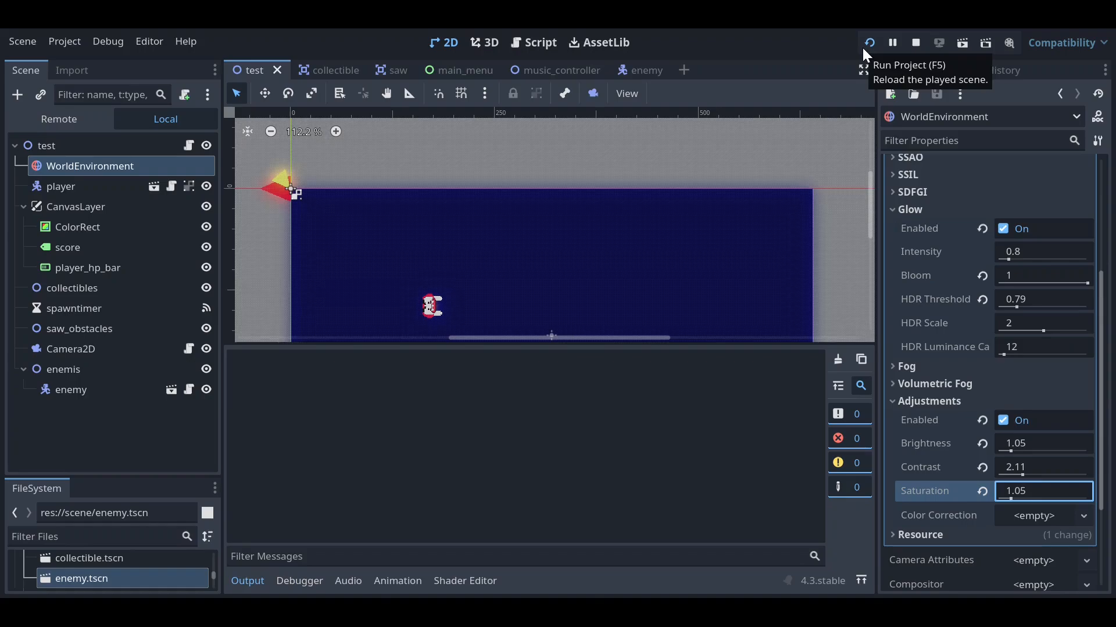
# Step: Run the project and press Play on the title screen to view the effects
pyautogui.click(869, 42)
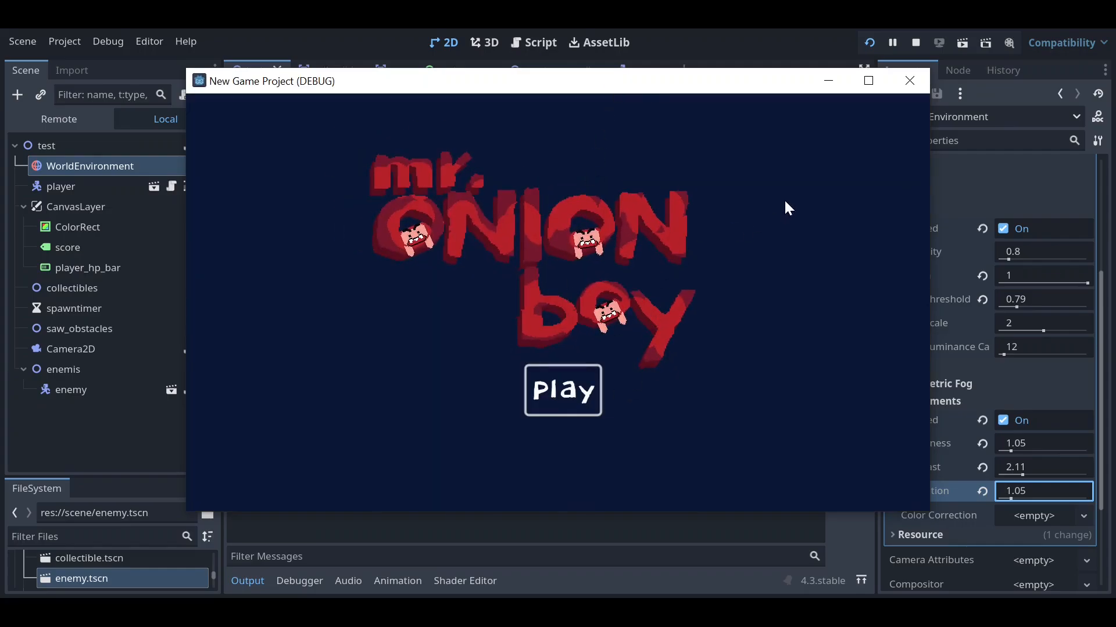
pyautogui.click(562, 390)
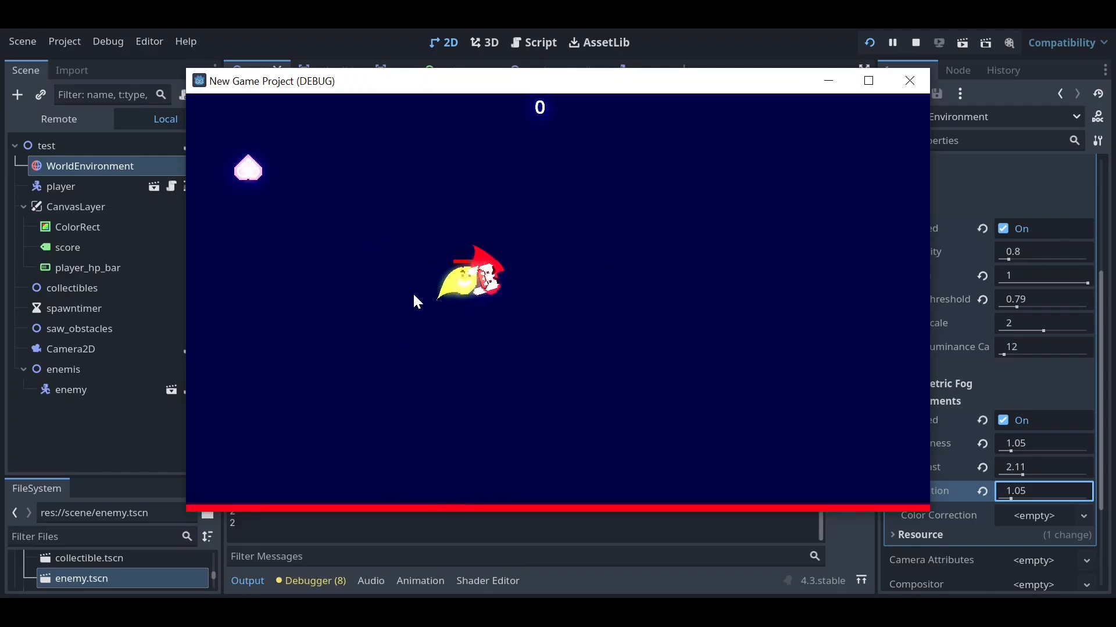